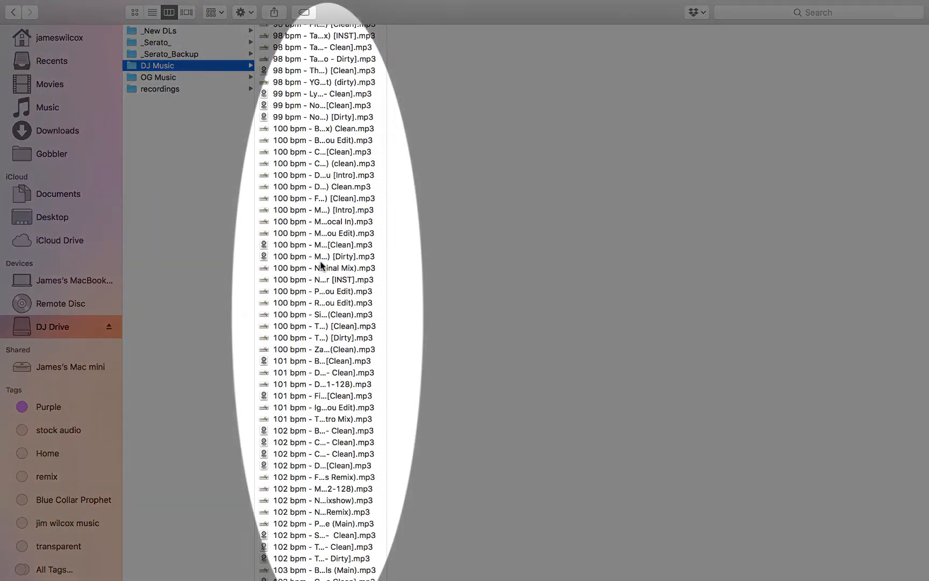
- Scroll the DJ Music column in Finder back up to the top
scroll(up, 3)
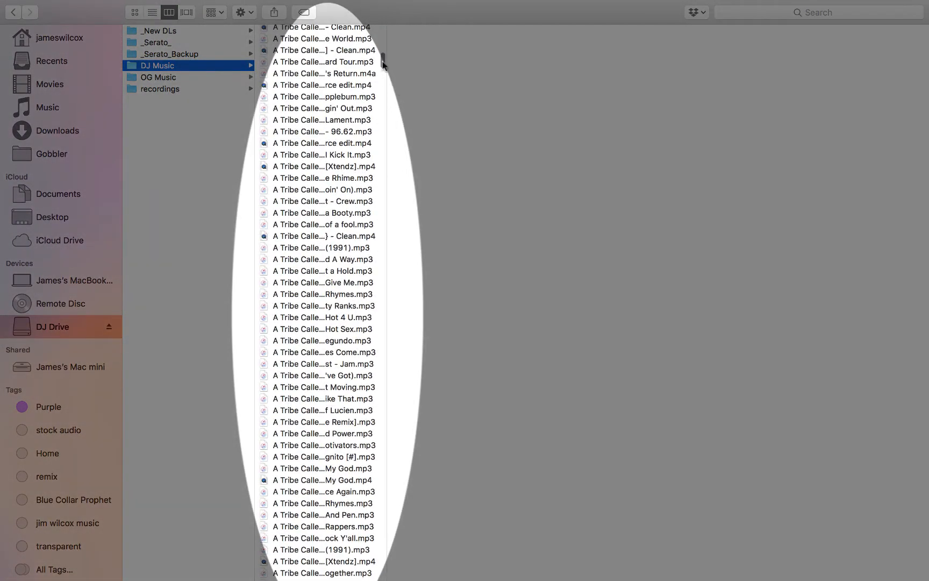
scroll(down, 3)
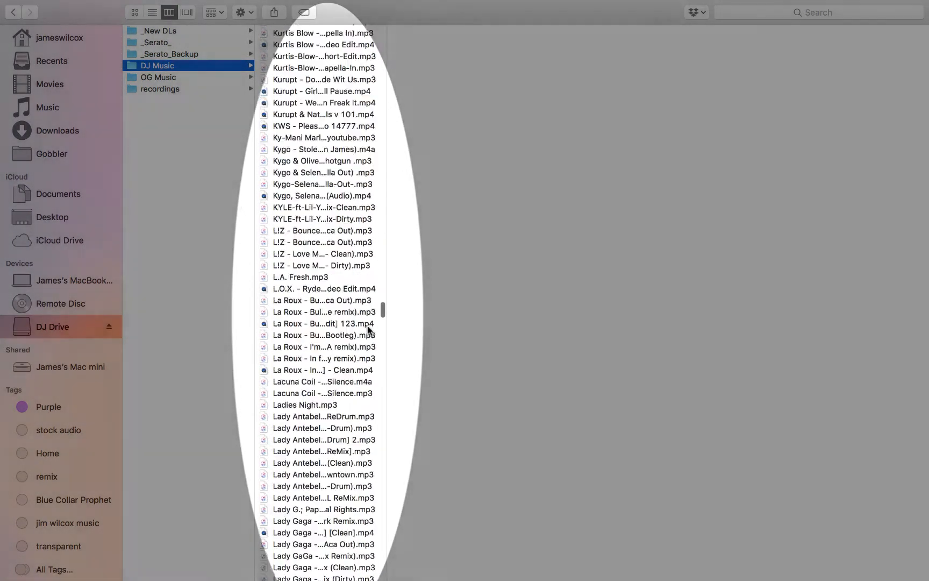
scroll(up, 3)
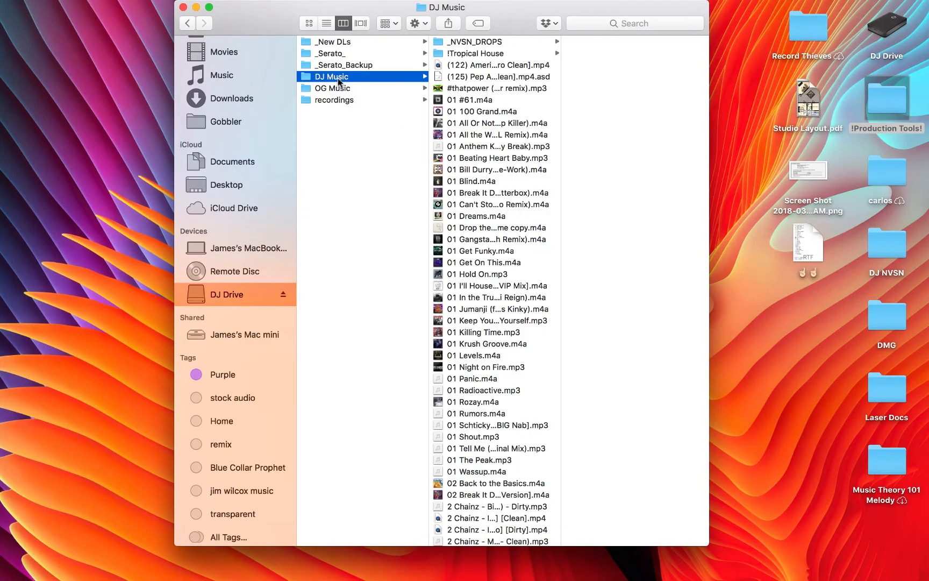
scroll(down, 3)
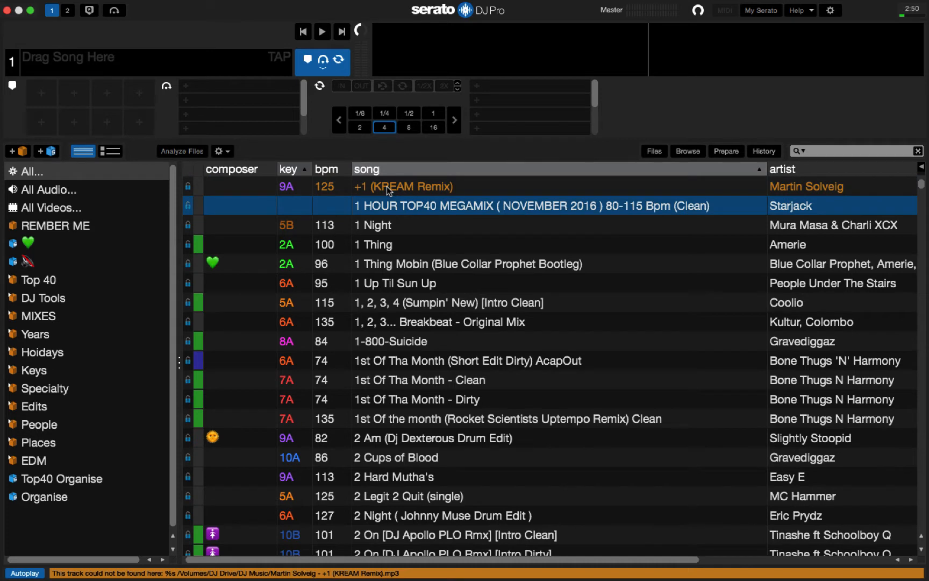
- Select missing tracks like 1 Night and 1 Up Til Sun Up to view their paths
click(372, 224)
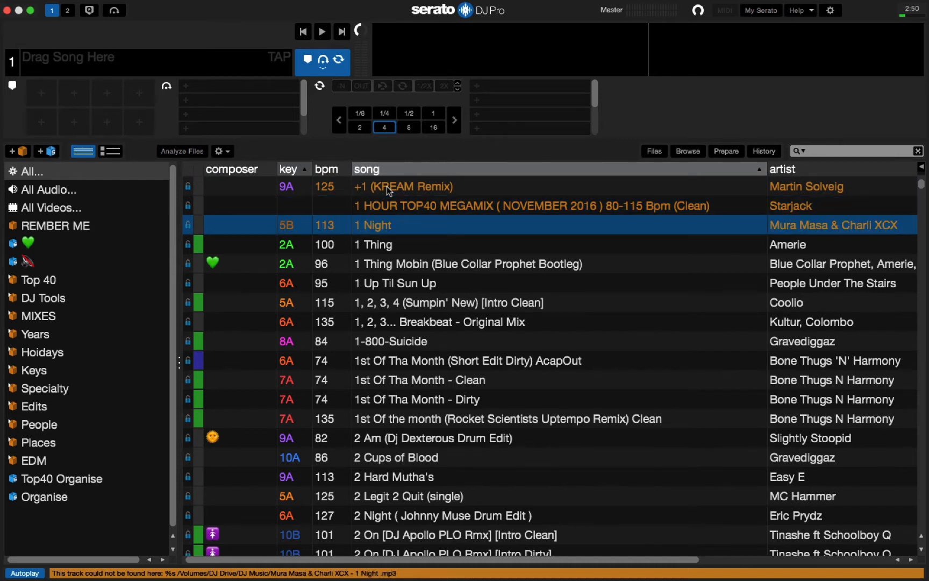
click(390, 341)
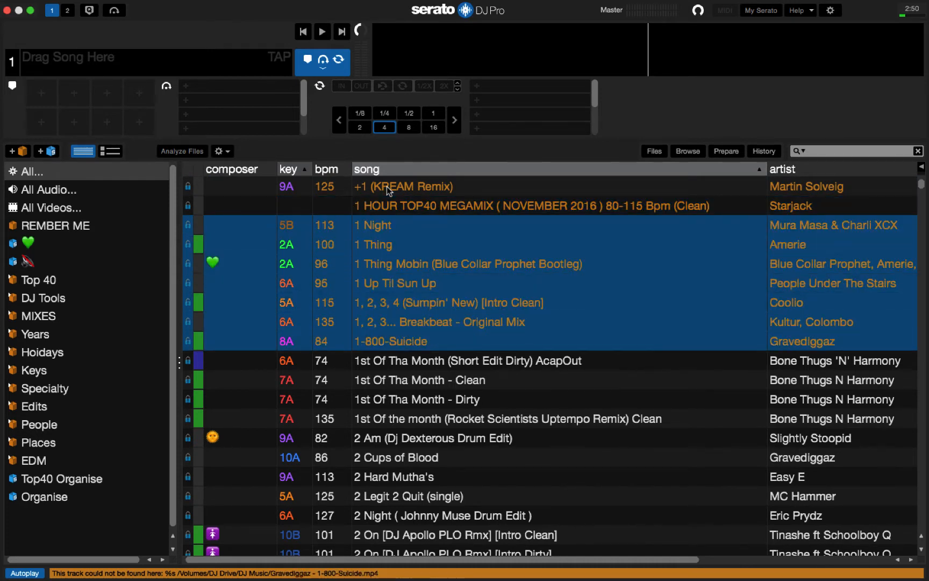
click(393, 476)
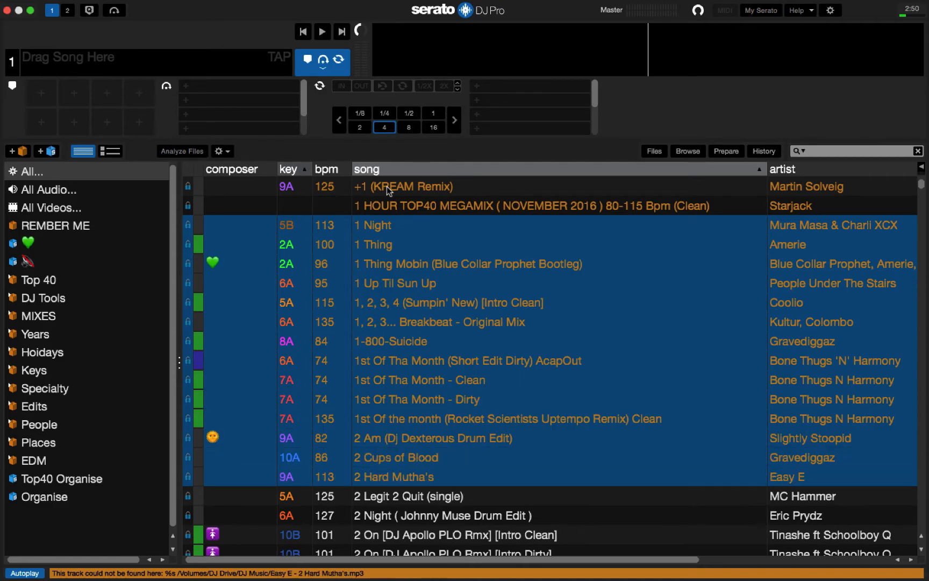
click(396, 457)
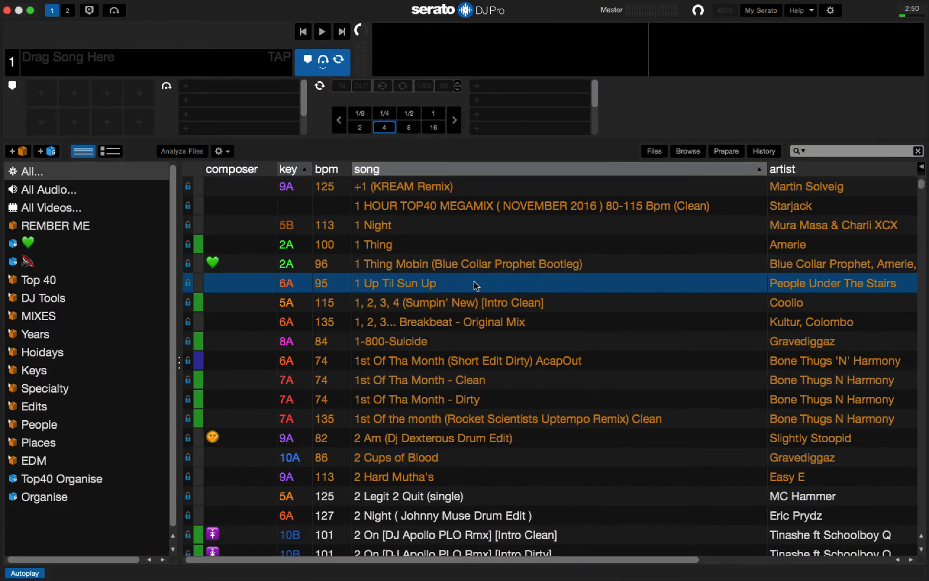
mouse_move(496, 191)
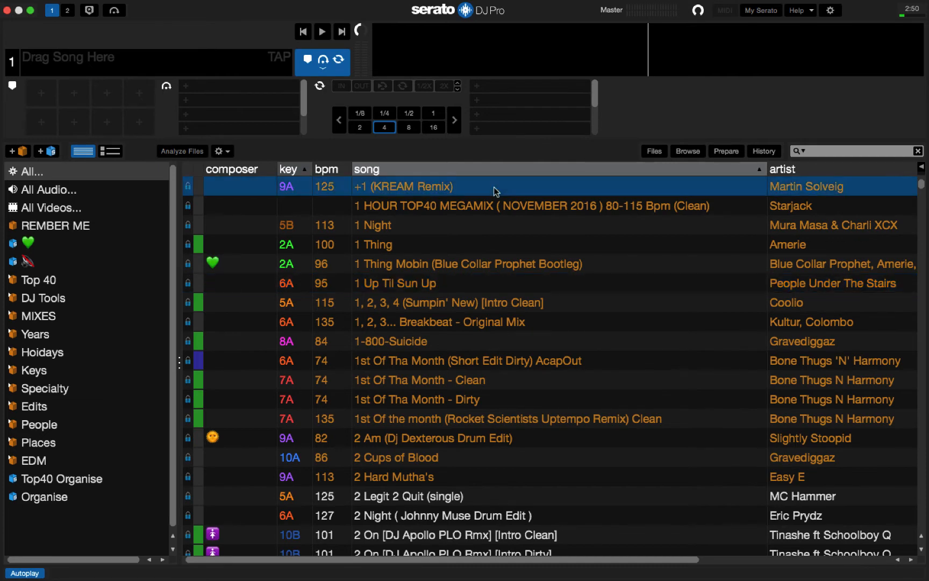
- Remove all the missing tracks from the All library listing
click(29, 172)
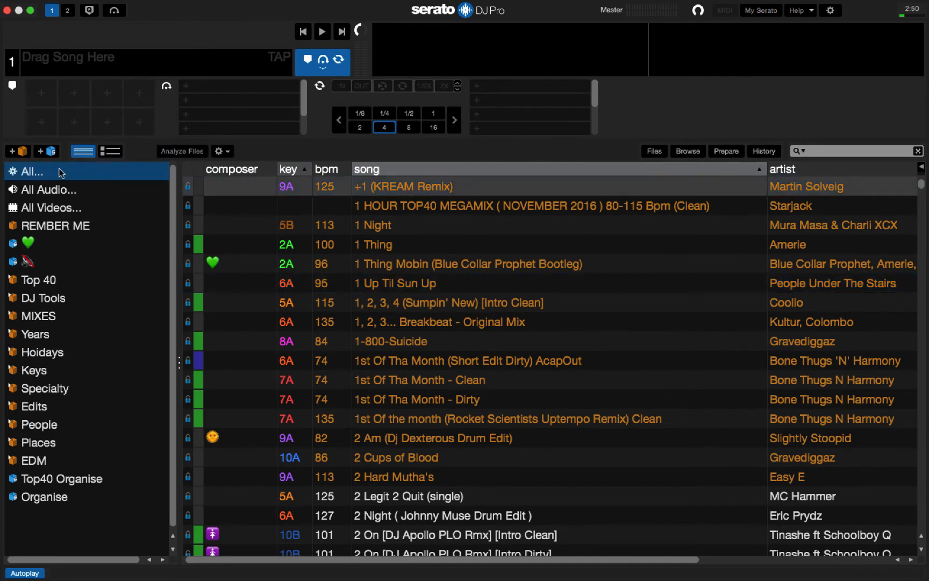
click(467, 262)
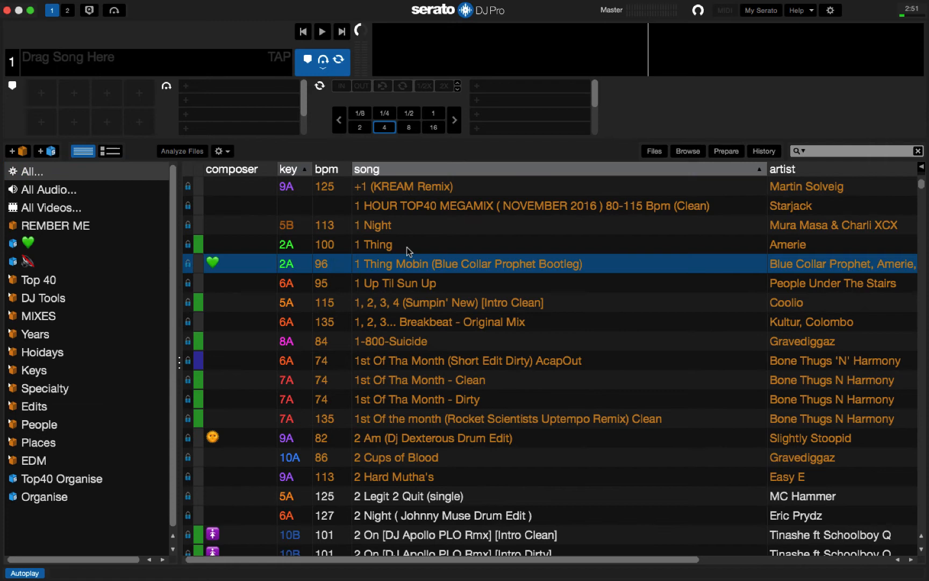
mouse_move(424, 320)
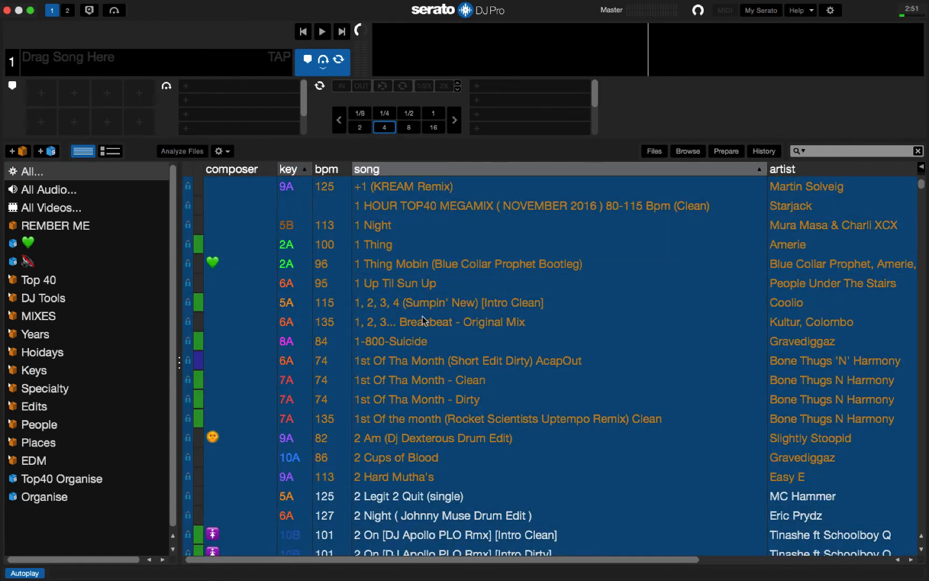
key(ctrl+delete)
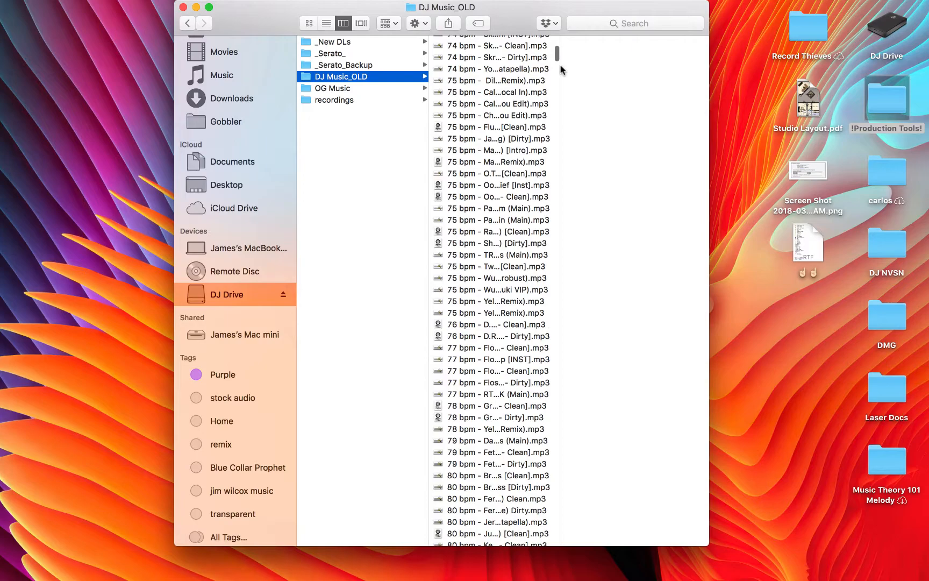
scroll(down, 3)
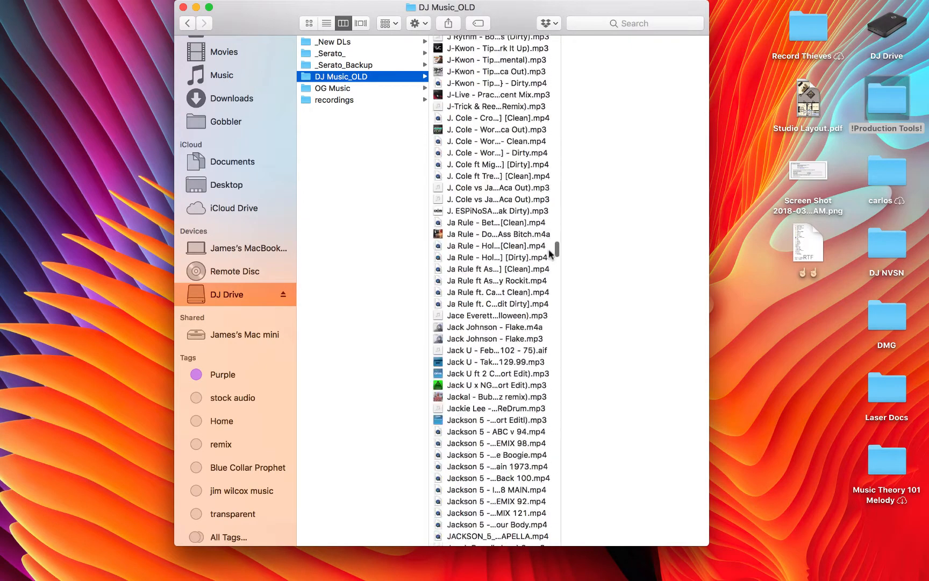
scroll(down, 3)
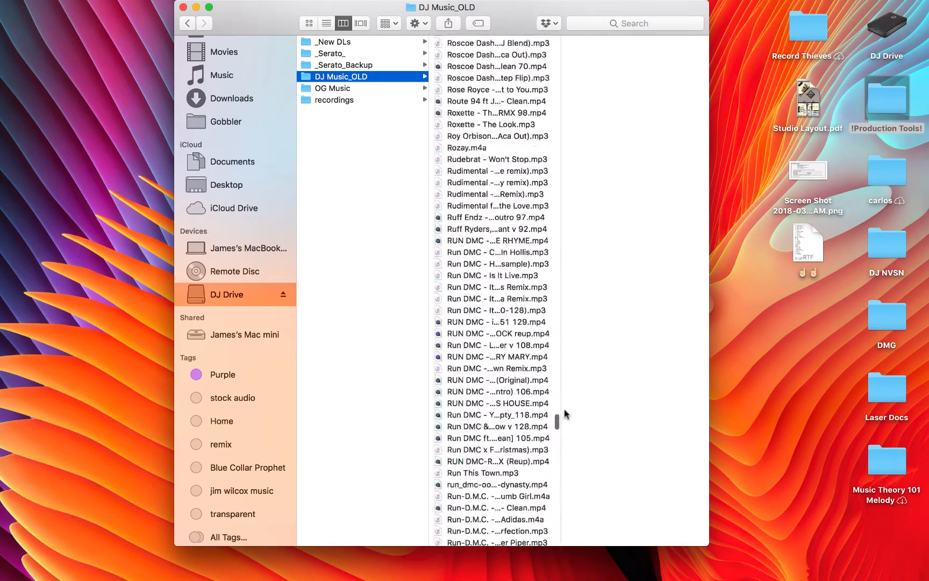
scroll(up, 3)
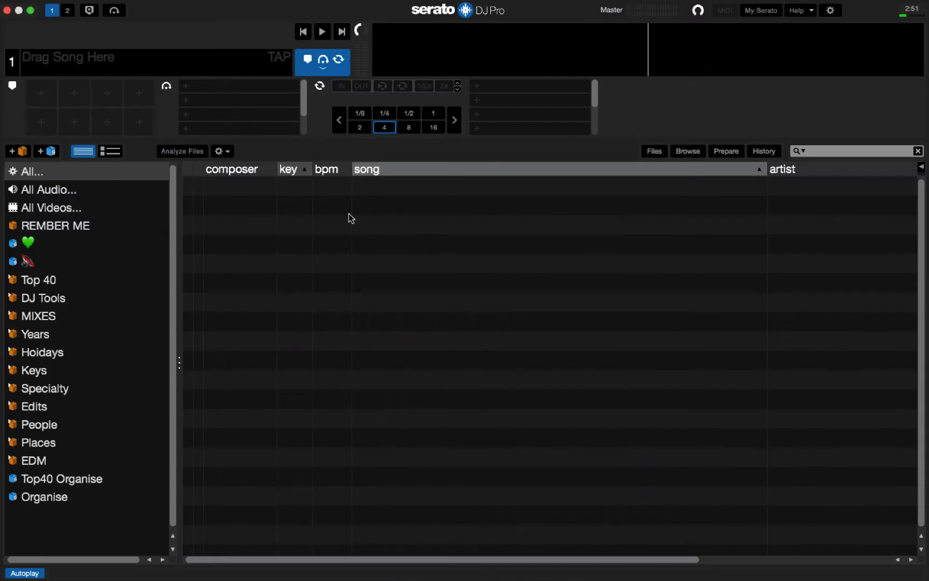
mouse_move(378, 331)
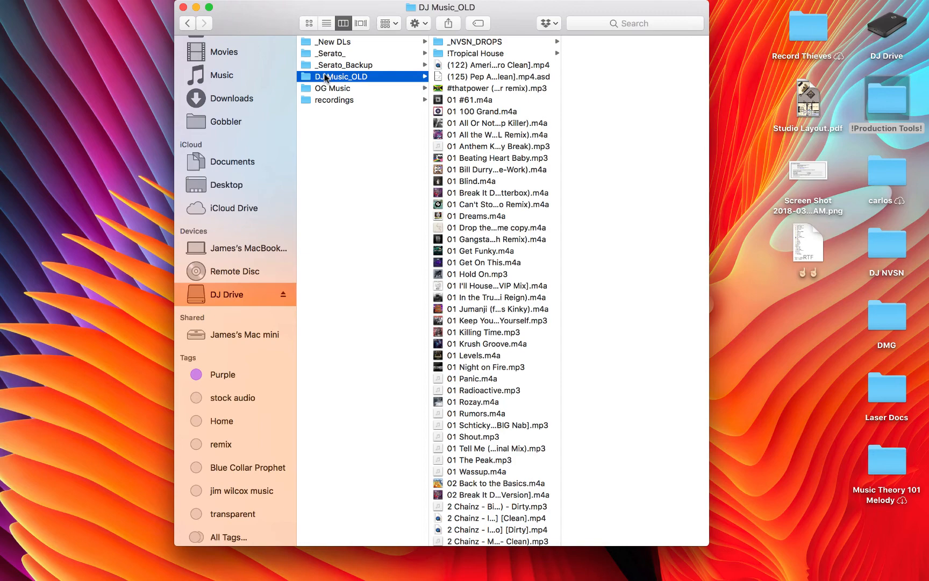
- Create a new folder on the DJ Drive and name it DJ Music
key(cmd+shift+n)
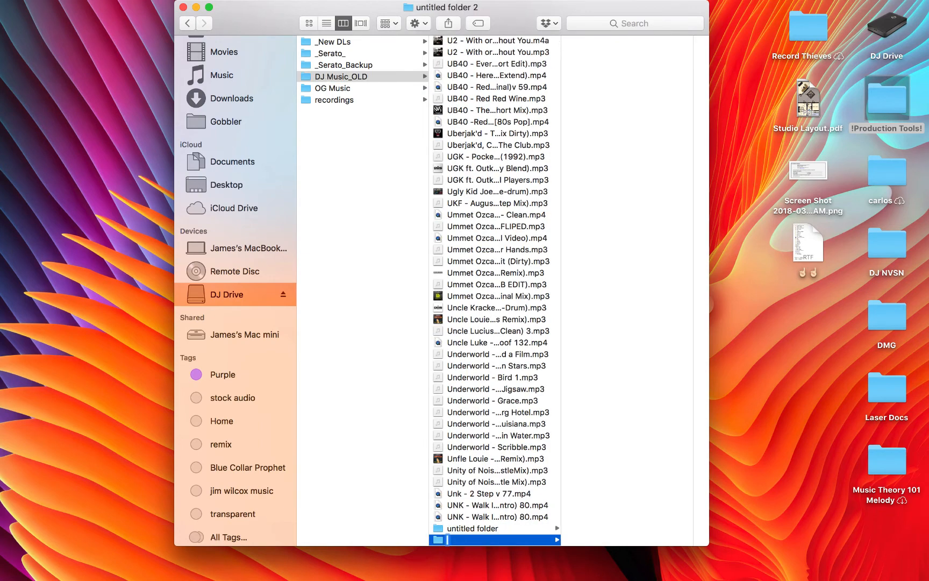
click(497, 528)
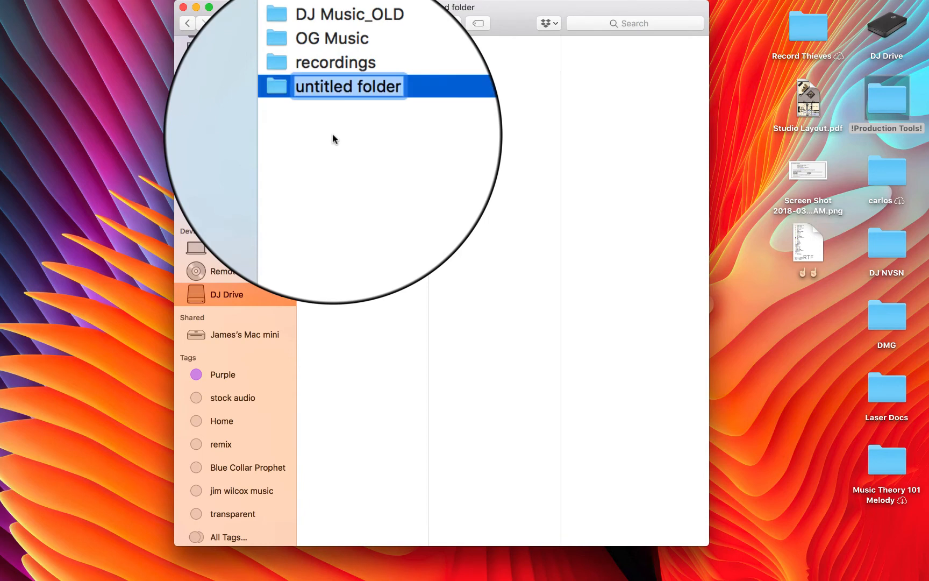
text(DJ Music)
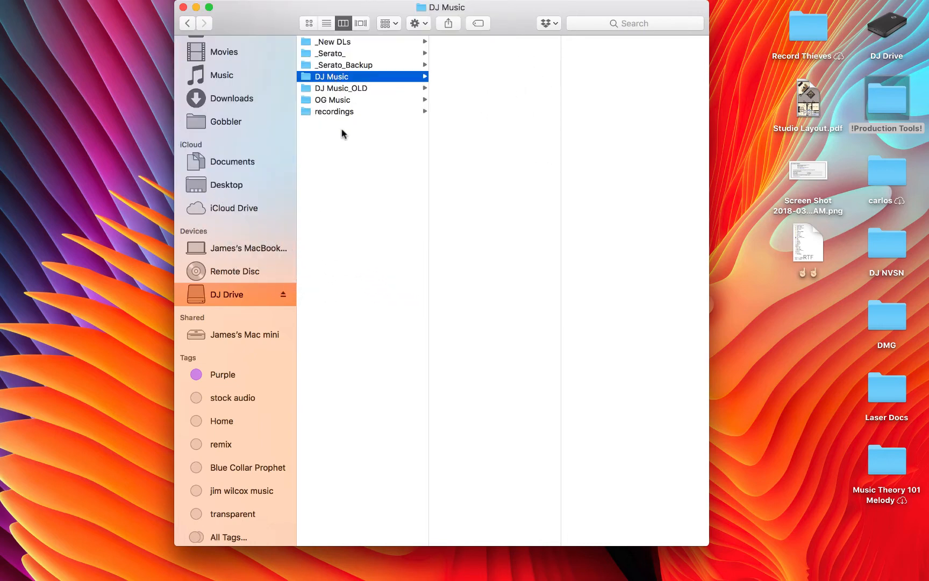
click(341, 88)
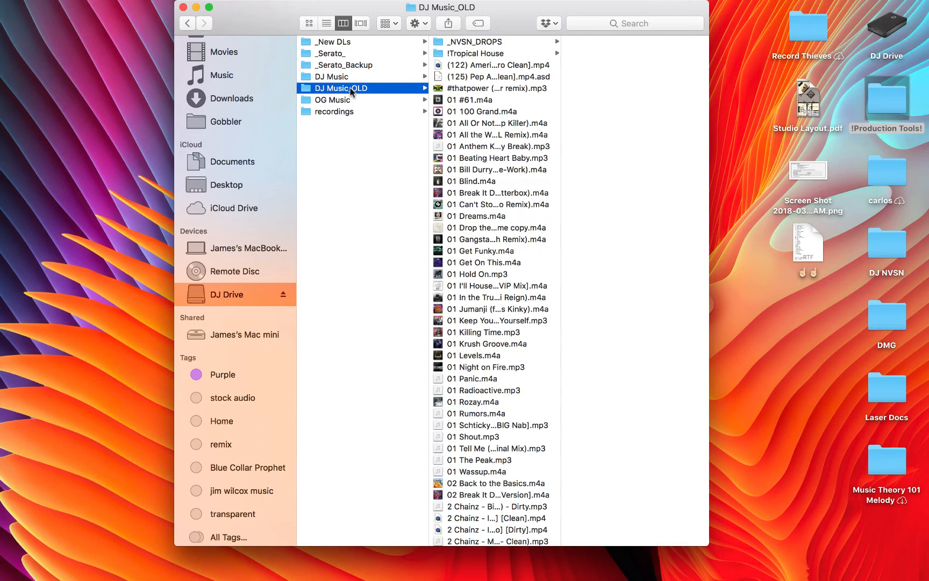
- Browse the !Tropical House subfolder in DJ Music_OLD and its track actions
click(475, 53)
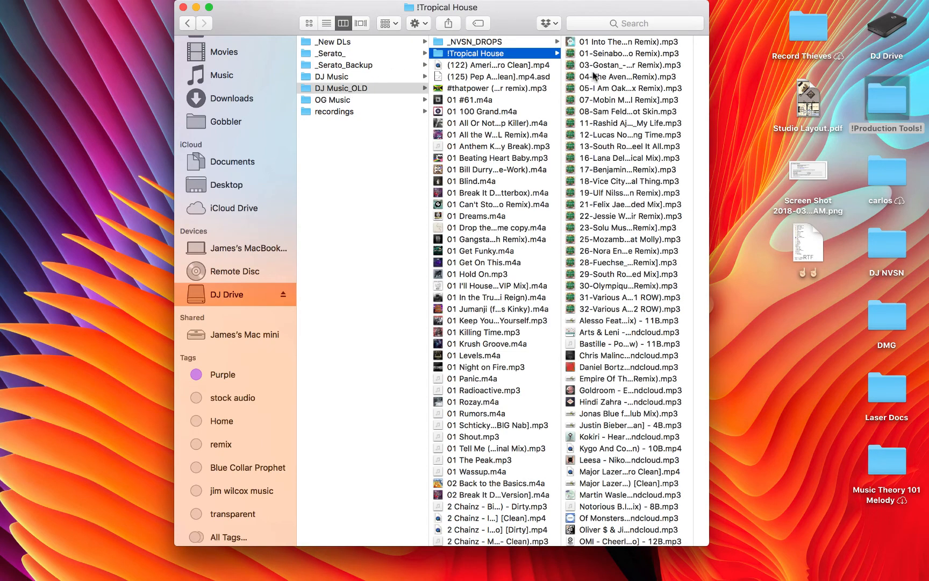
right_click(504, 65)
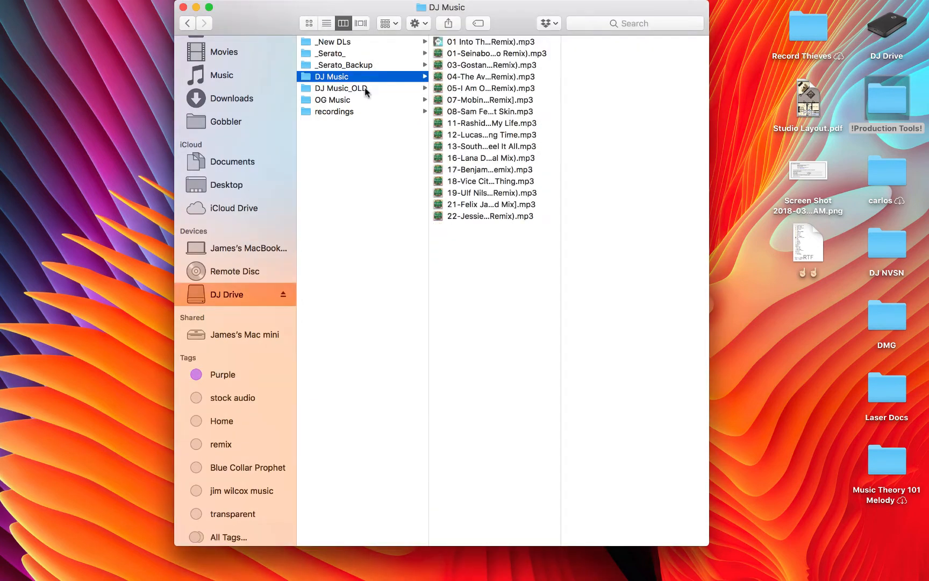
click(340, 87)
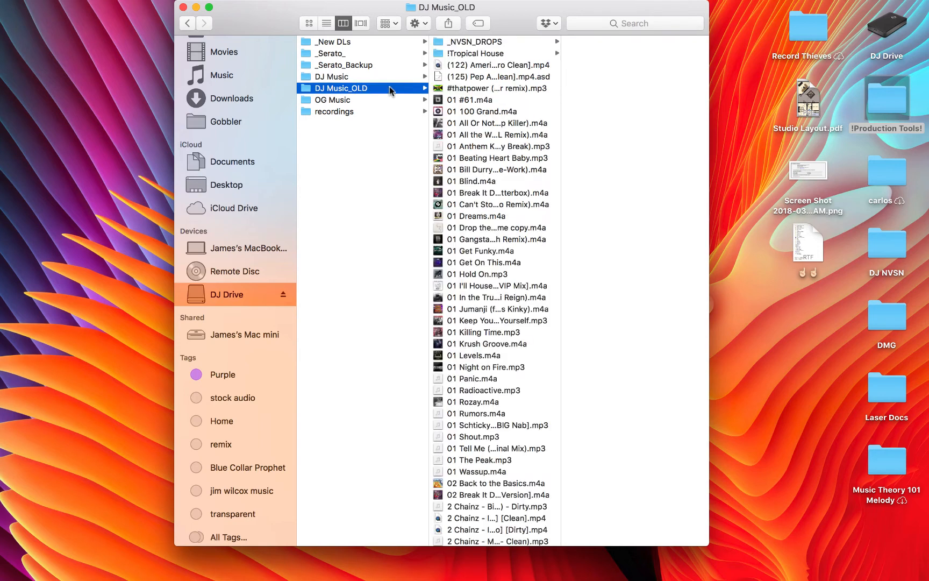
mouse_move(474, 198)
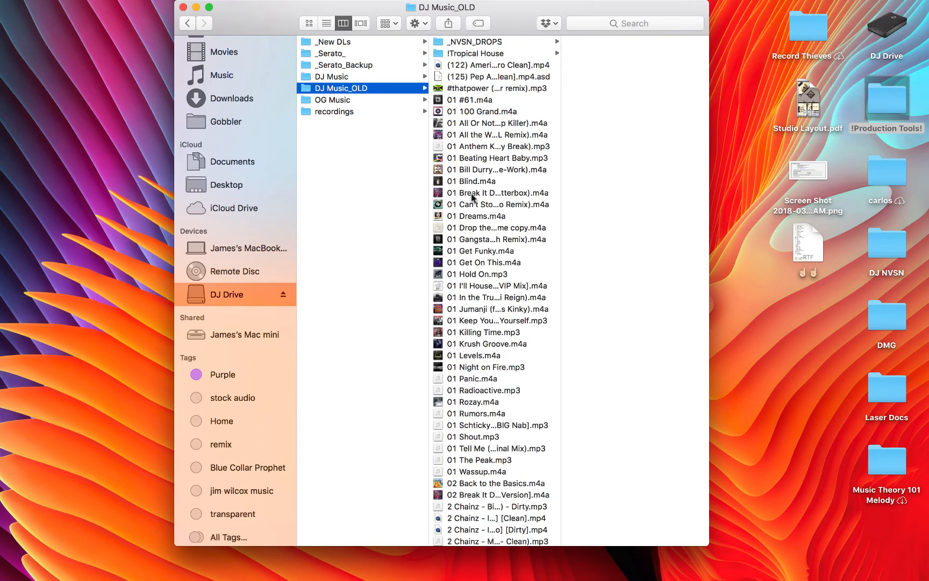
mouse_move(475, 192)
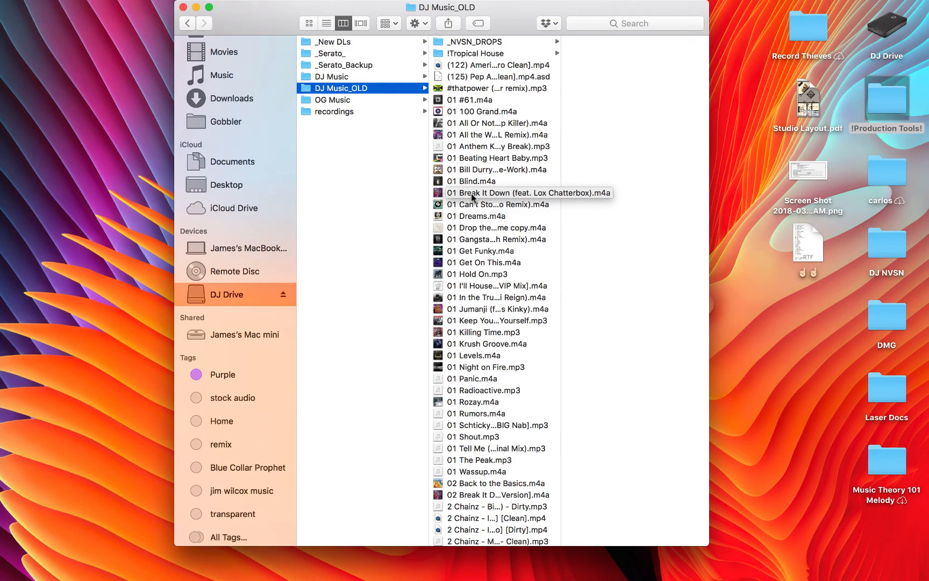
scroll(down, 3)
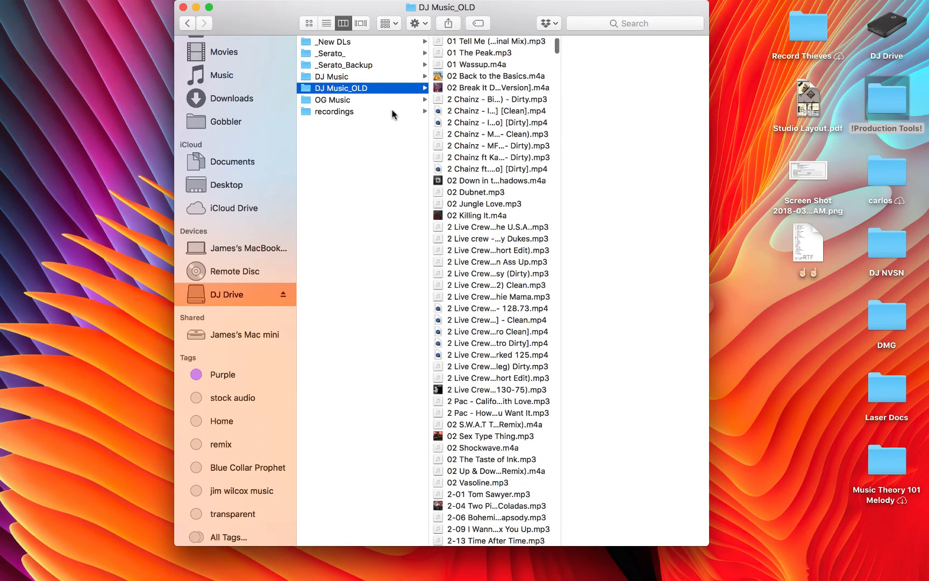
- Scroll through DJ Music_OLD's tracks, then view the DJ Music folder
click(332, 76)
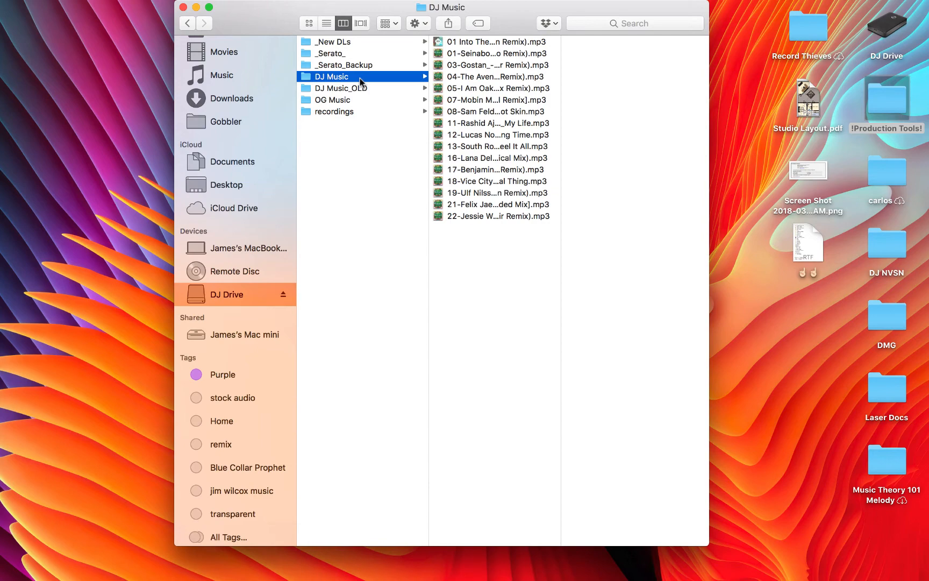
mouse_move(362, 92)
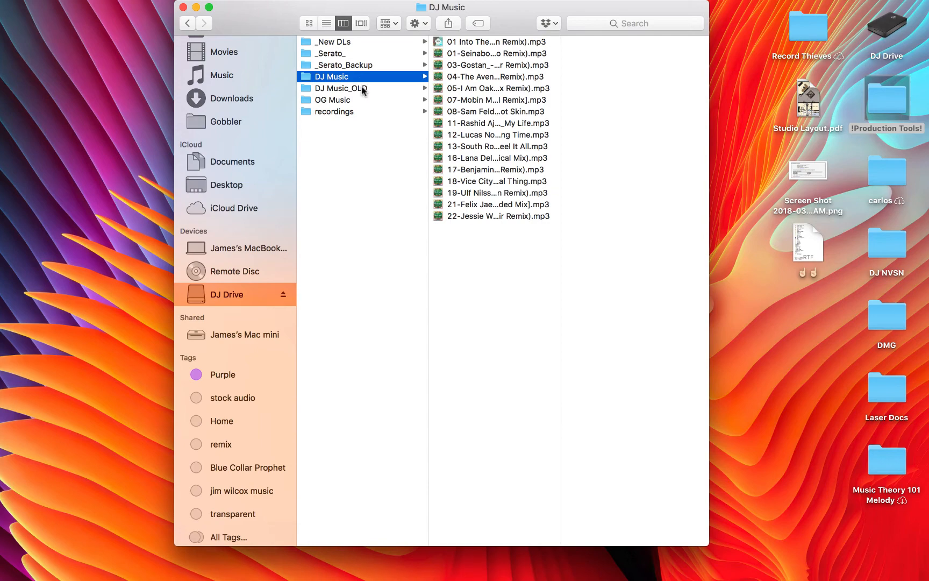
click(341, 88)
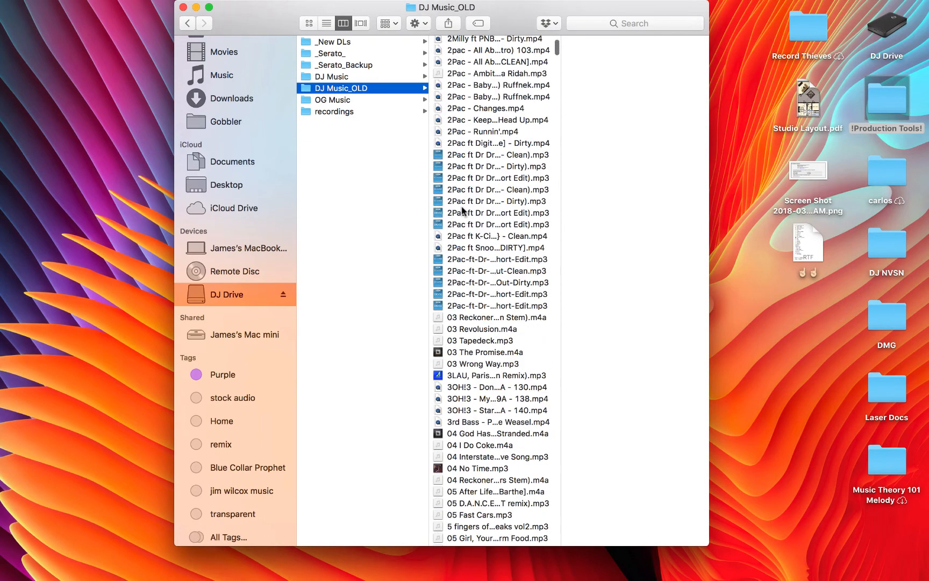
scroll(down, 3)
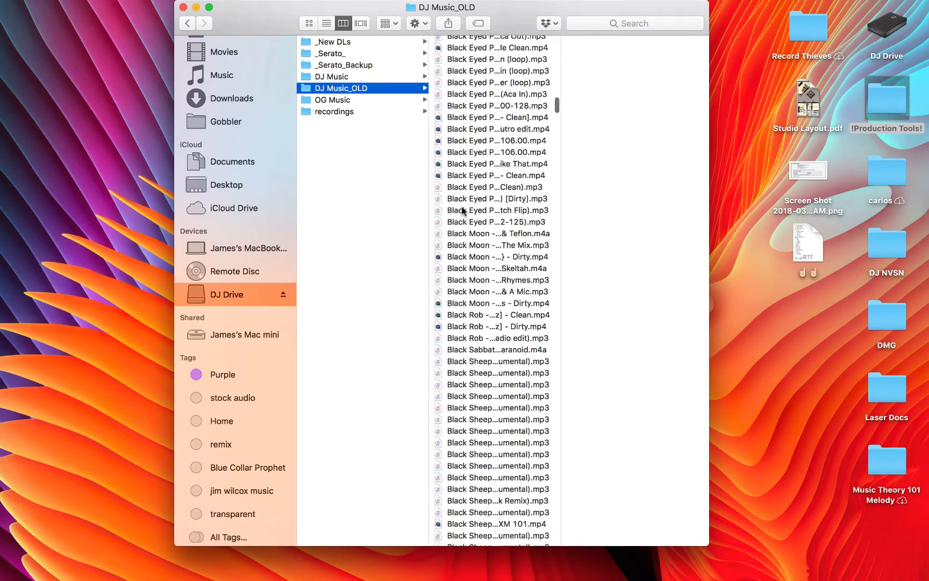
scroll(down, 3)
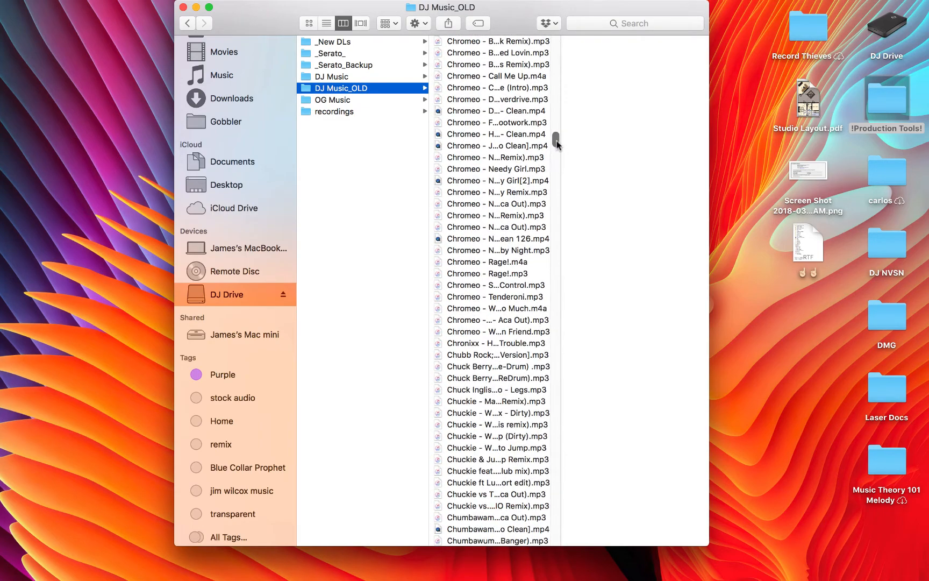
scroll(down, 3)
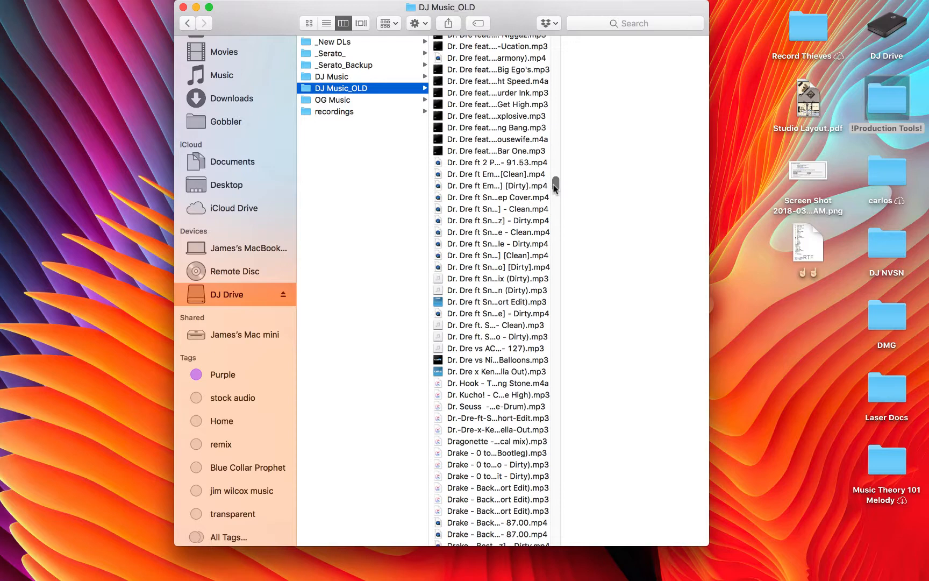
click(331, 76)
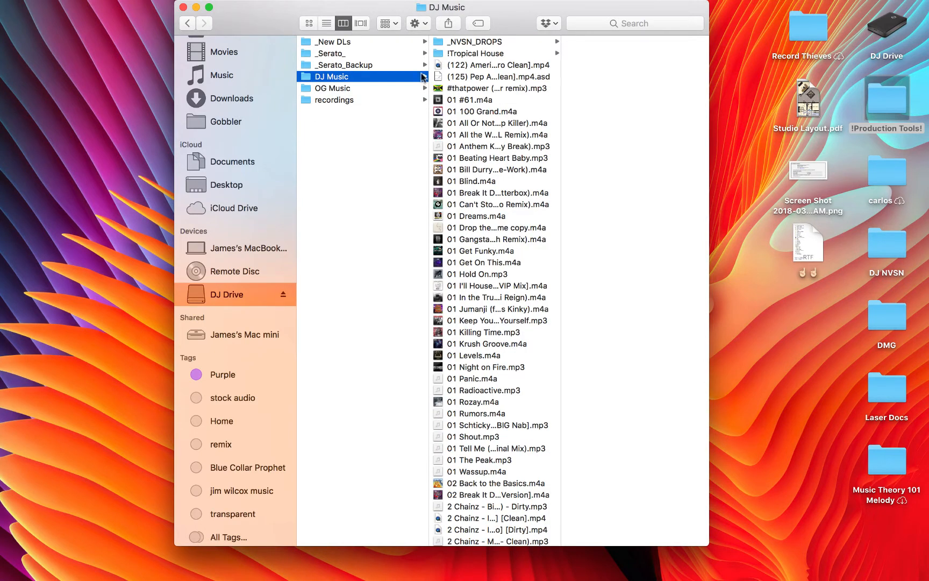
mouse_move(373, 83)
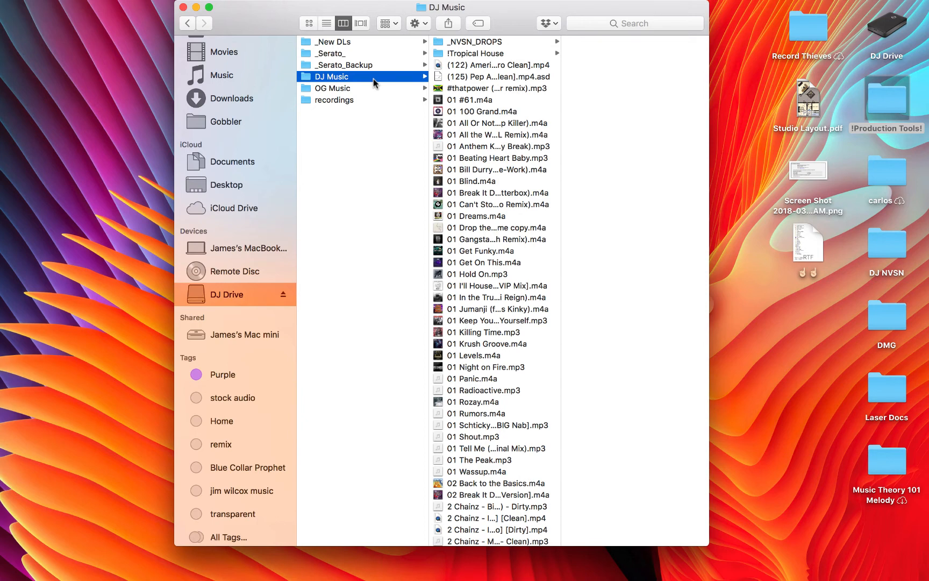
mouse_move(368, 95)
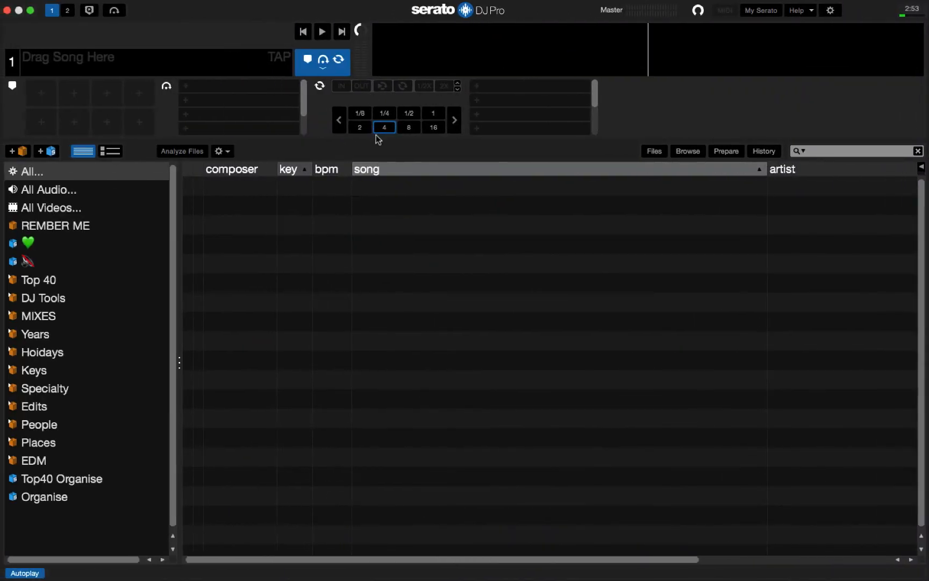
mouse_move(236, 199)
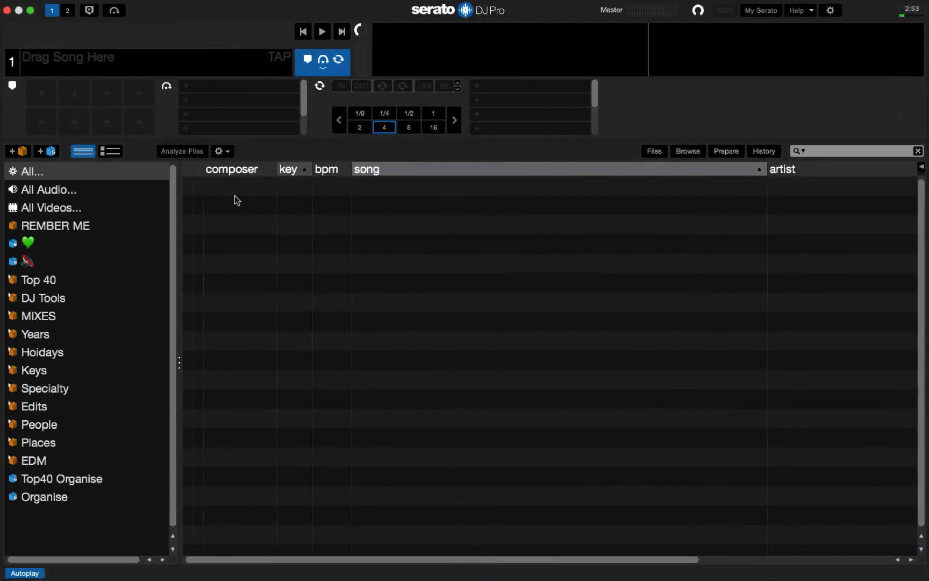
- Add DJ Drive's DJ Music folder to the library through the Files browser
click(652, 151)
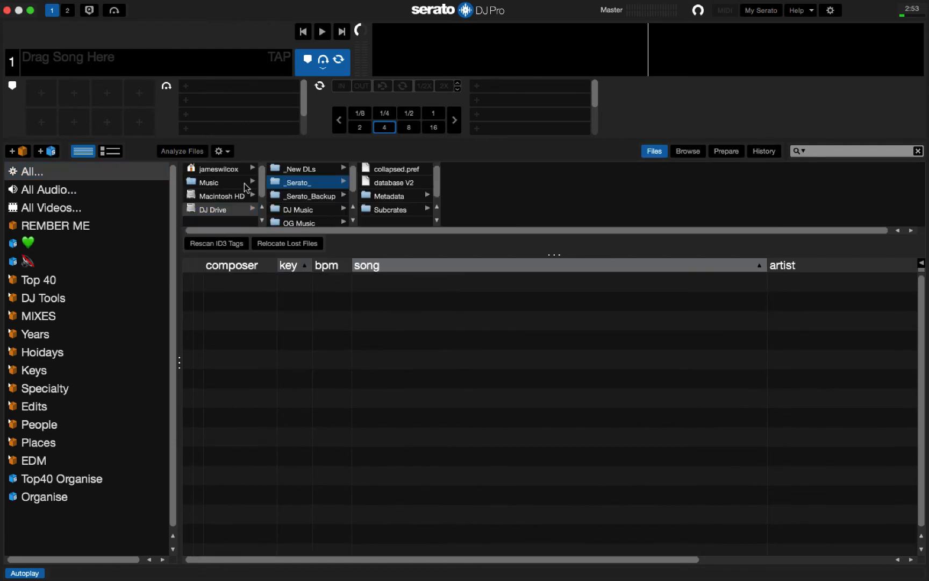
click(212, 209)
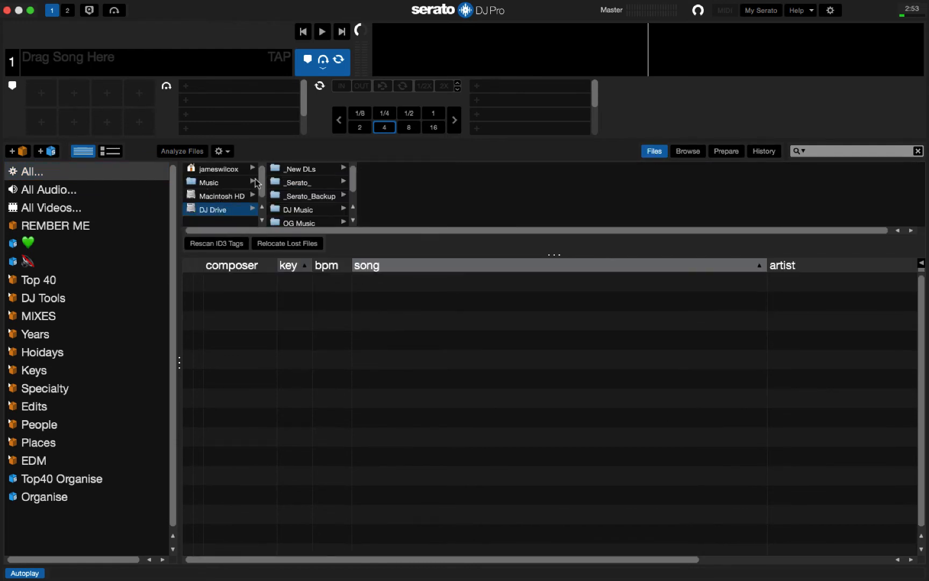
mouse_move(285, 214)
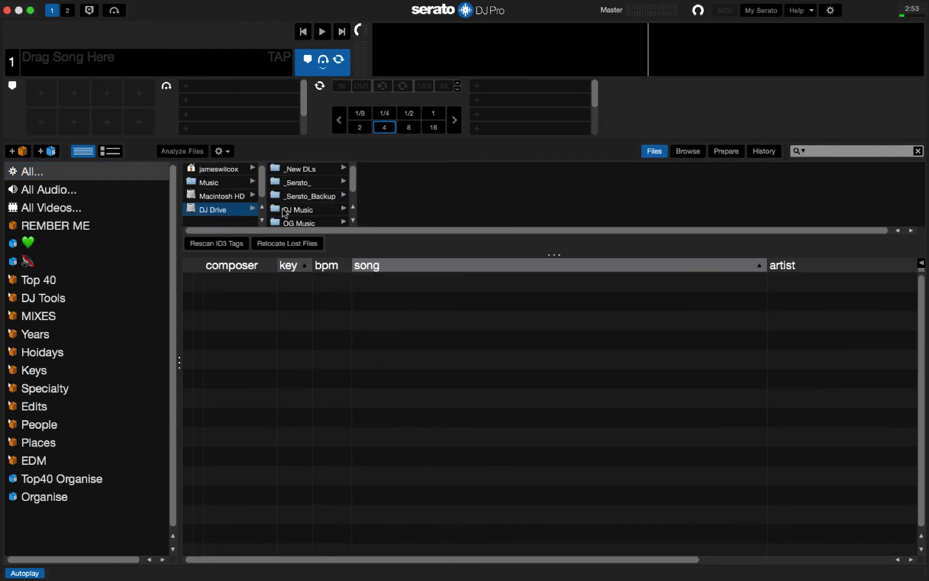
click(214, 209)
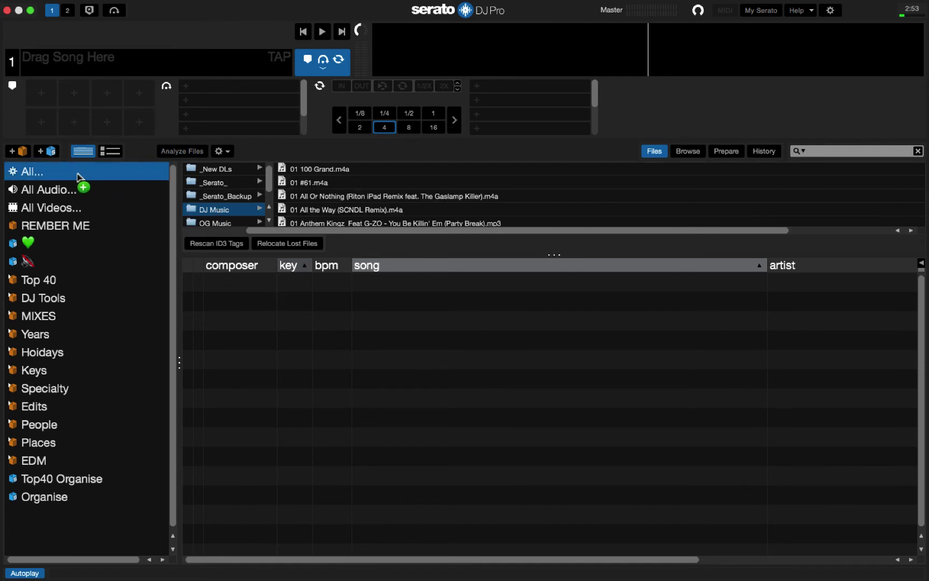
click(217, 209)
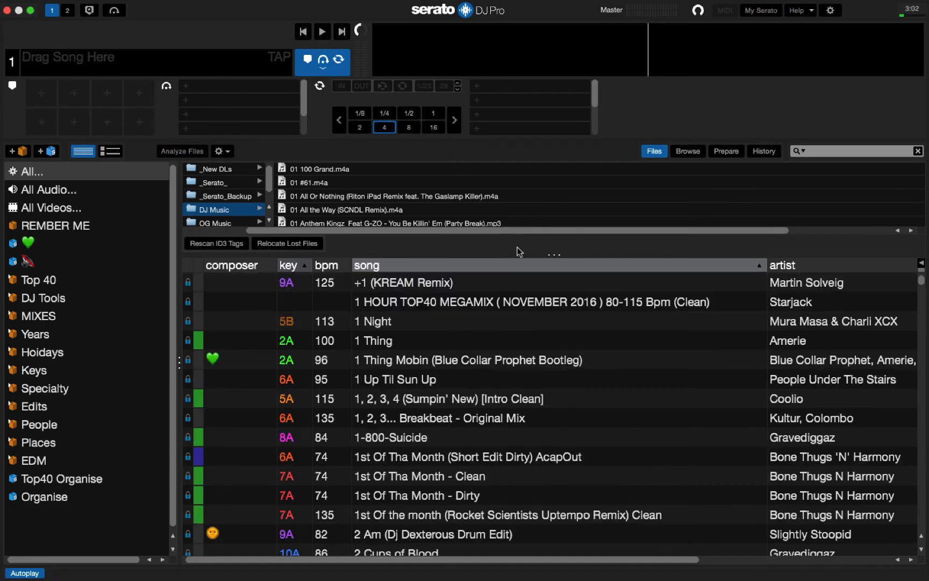
scroll(down, 3)
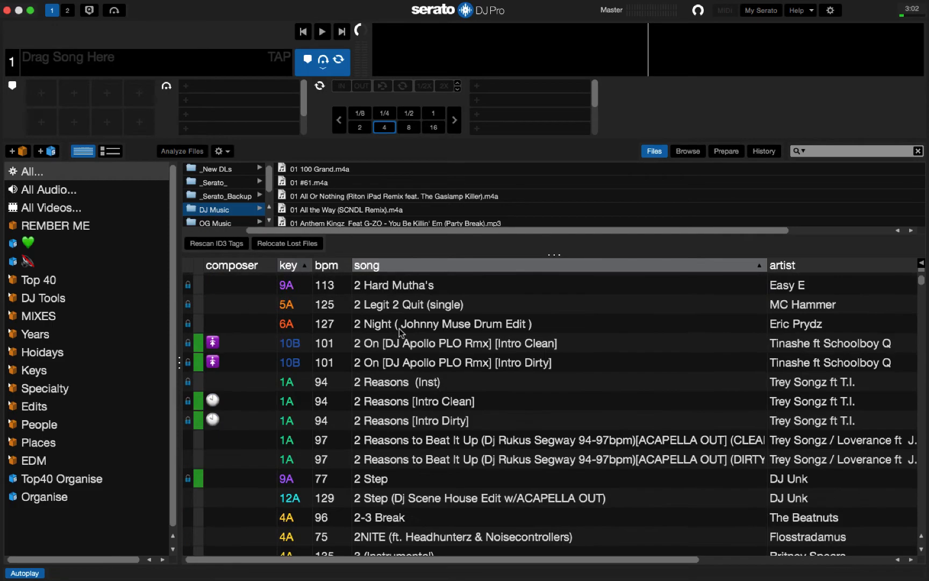
scroll(down, 3)
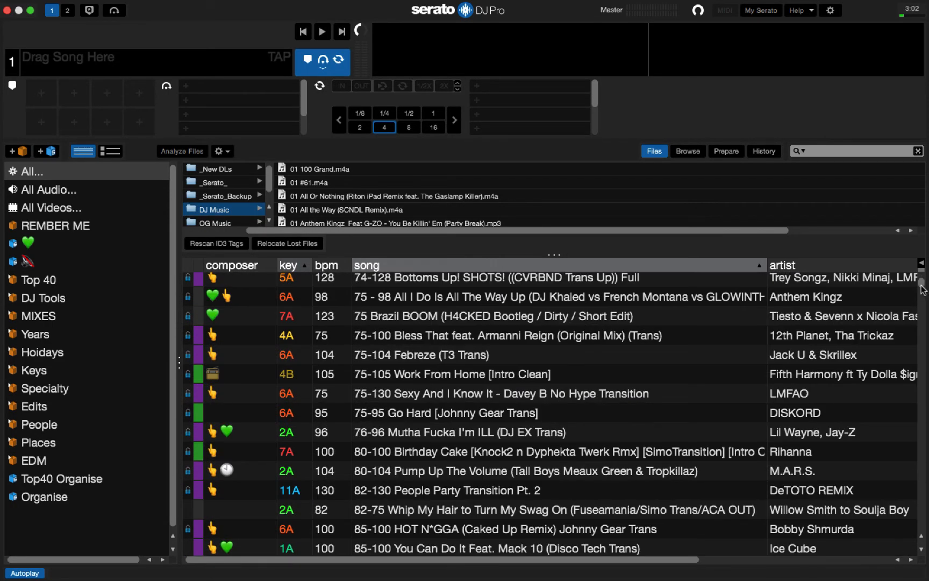
scroll(down, 3)
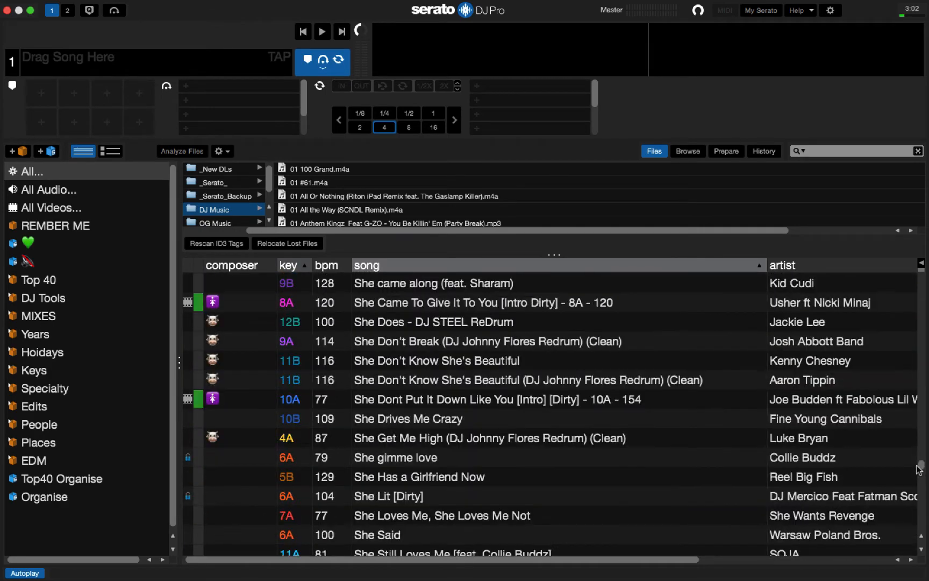
scroll(up, 3)
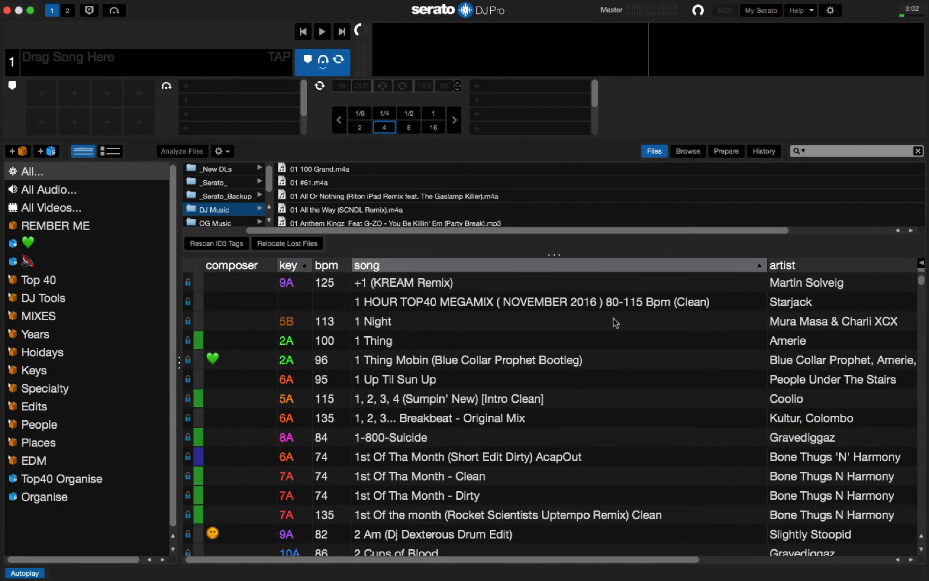
mouse_move(401, 317)
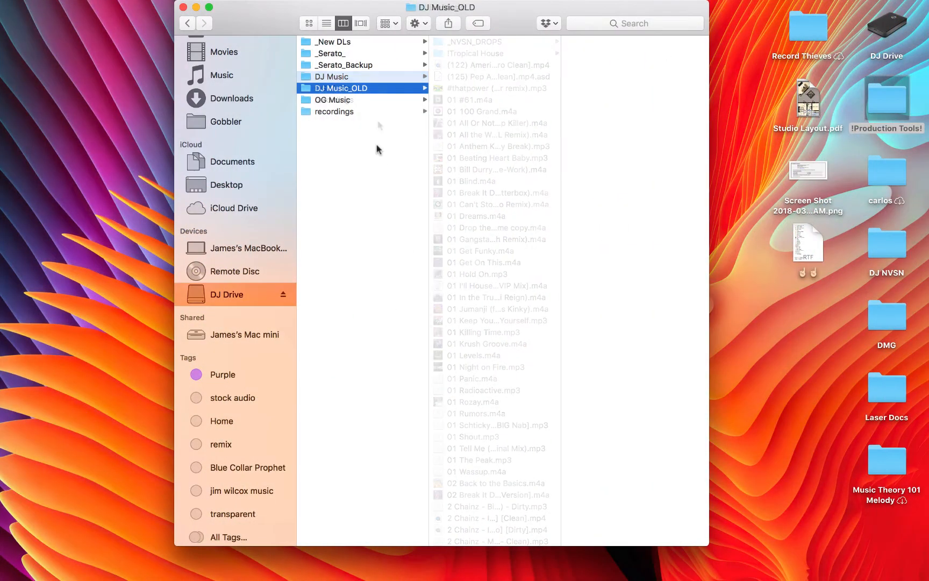
- Scroll DJ Music's flat track list, then view the empty DJ Music_OLD folder
click(332, 77)
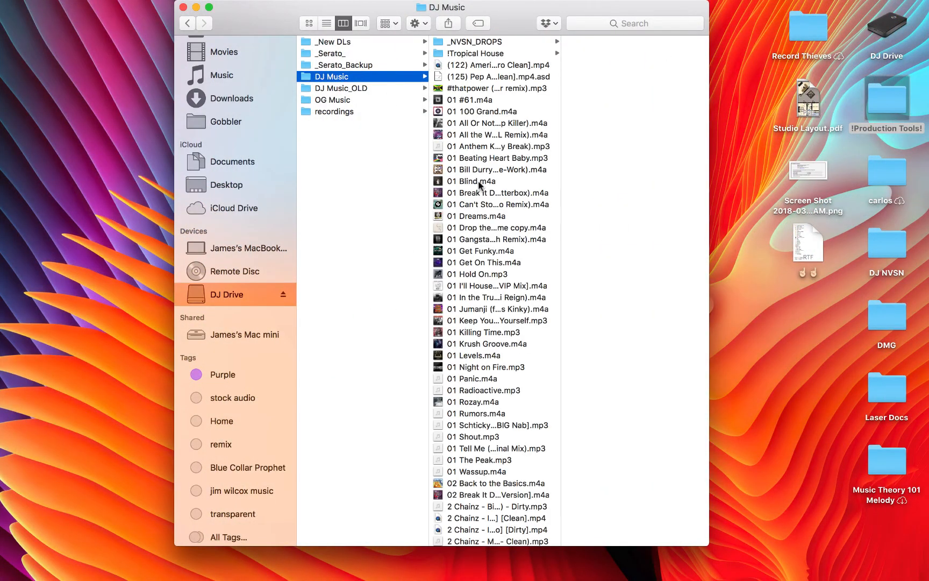
scroll(down, 3)
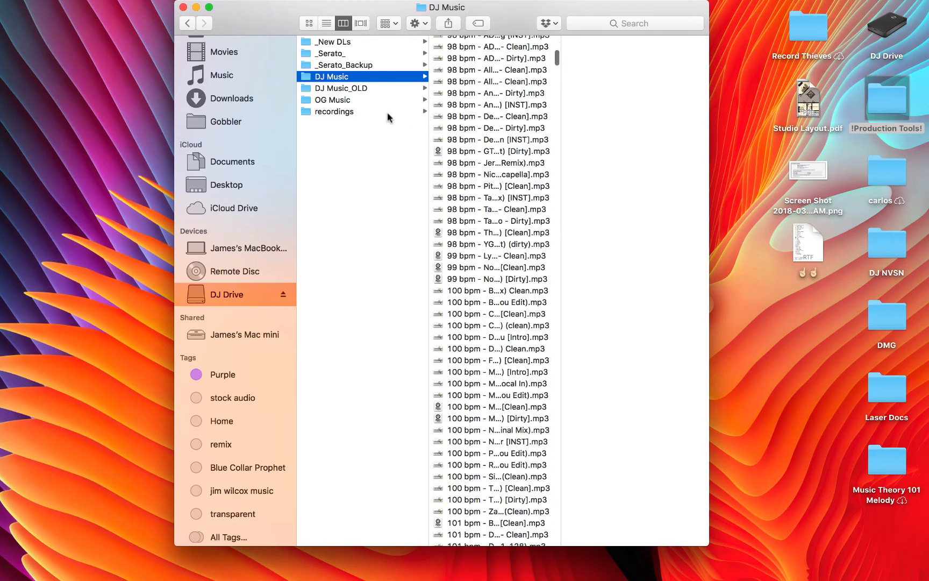
click(342, 88)
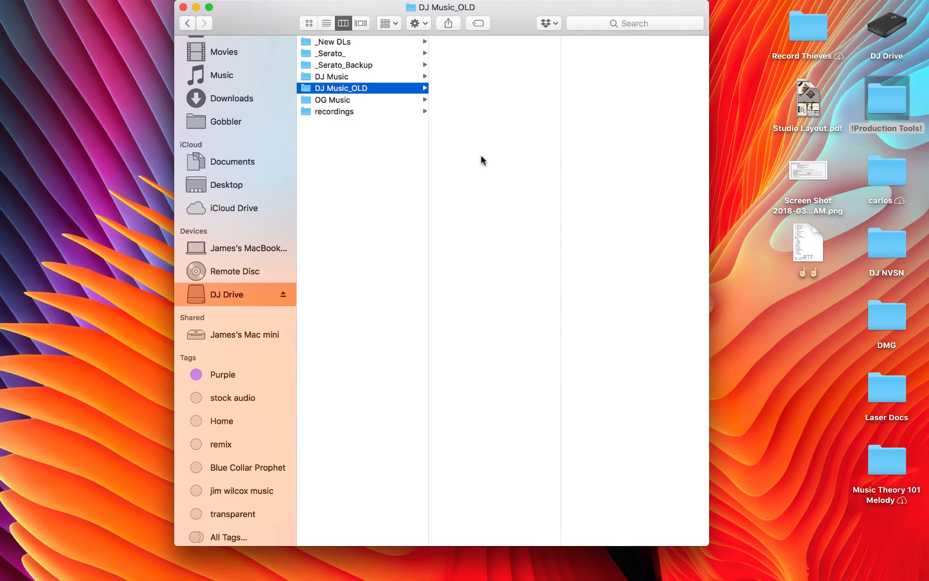
mouse_move(428, 93)
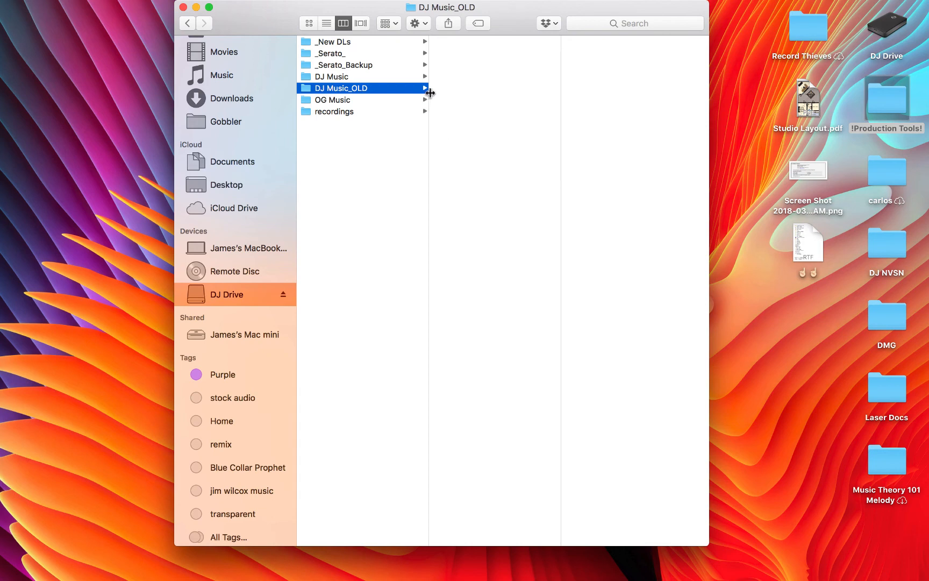
mouse_move(478, 128)
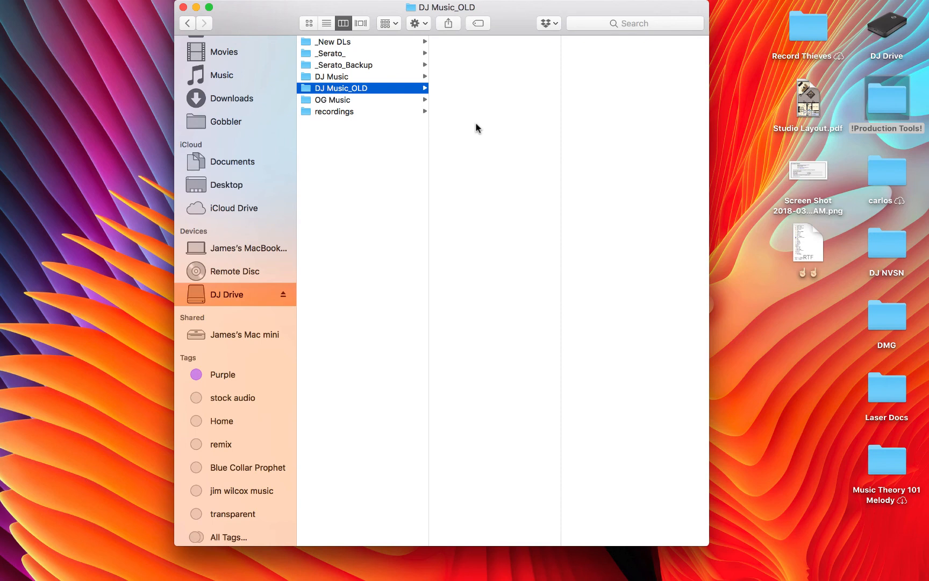
mouse_move(378, 79)
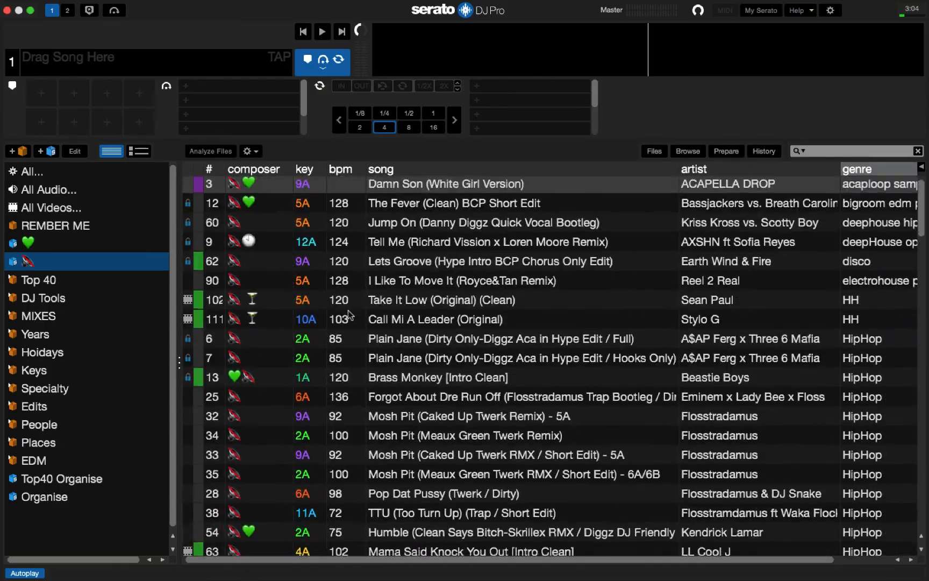
- Scroll through the restored tracks in the Top40 Organise smart crate
click(61, 478)
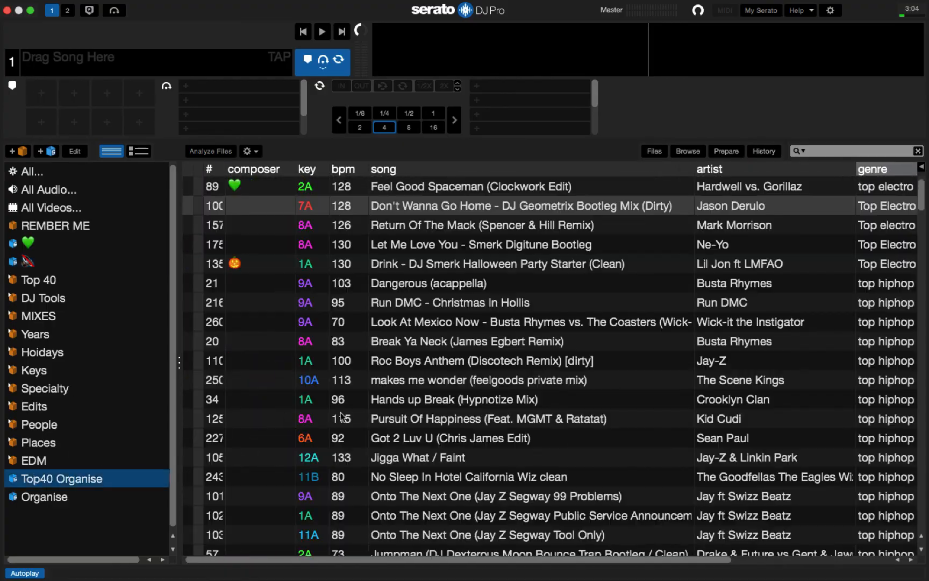
scroll(down, 3)
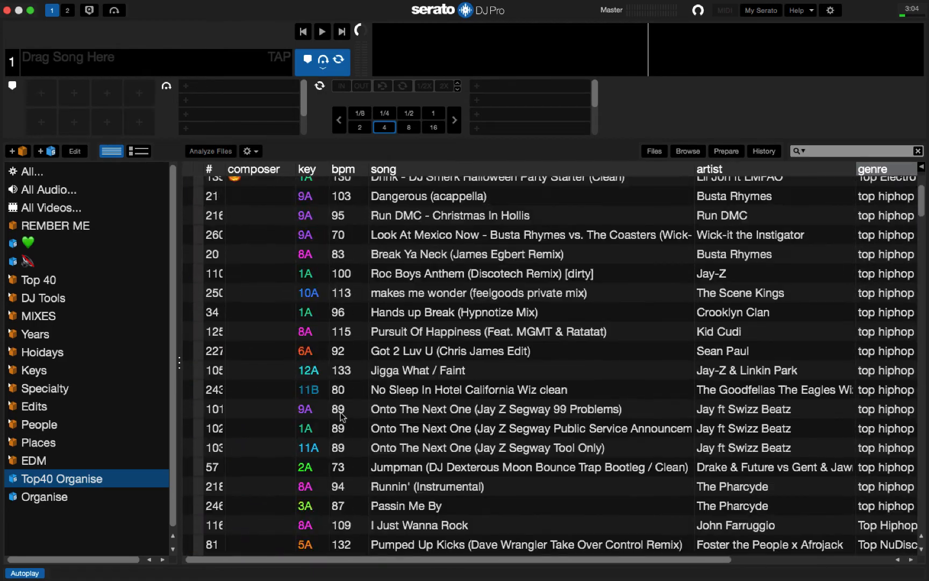
scroll(up, 3)
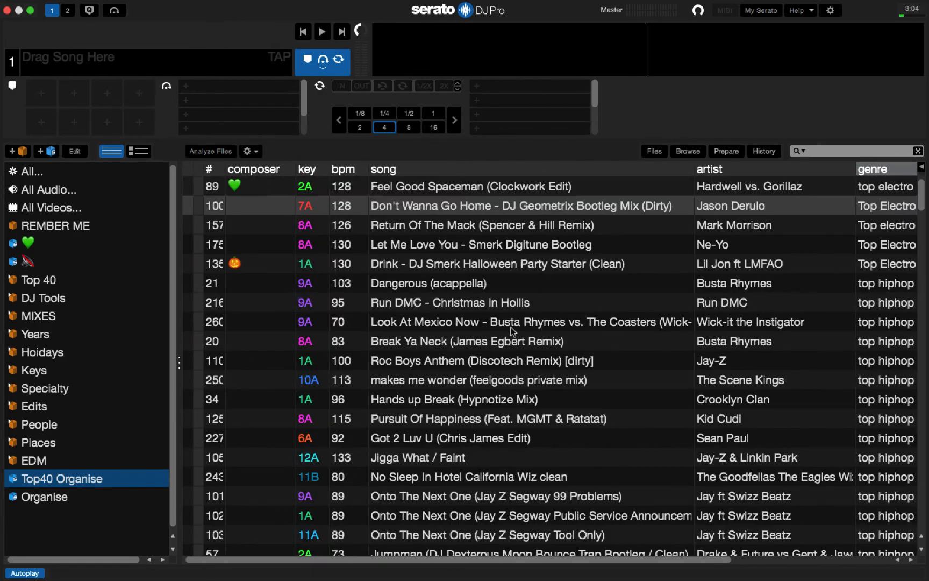